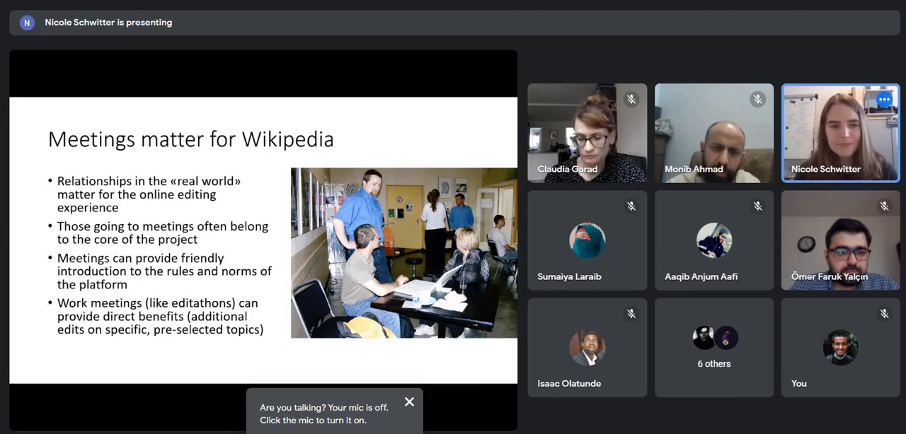
pyautogui.click(409, 401)
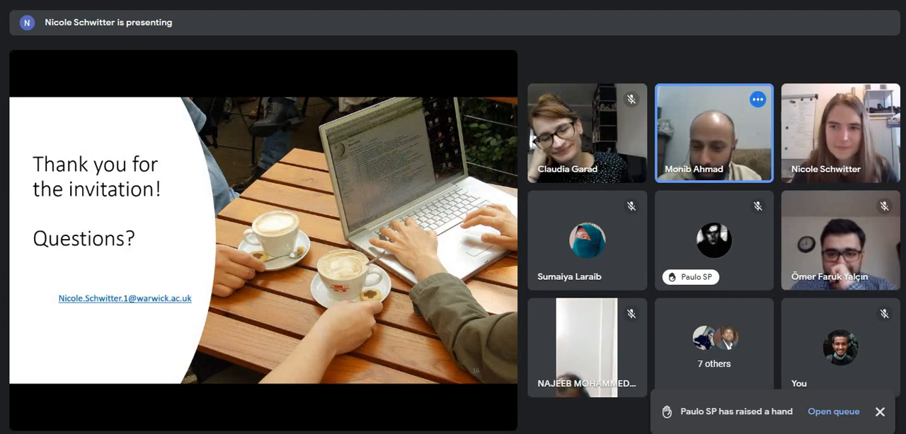
pyautogui.click(878, 411)
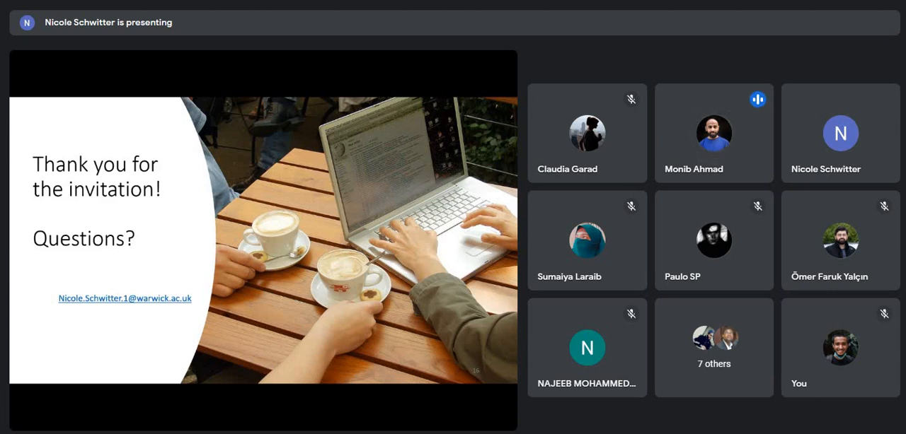
pyautogui.moveTo(714, 133)
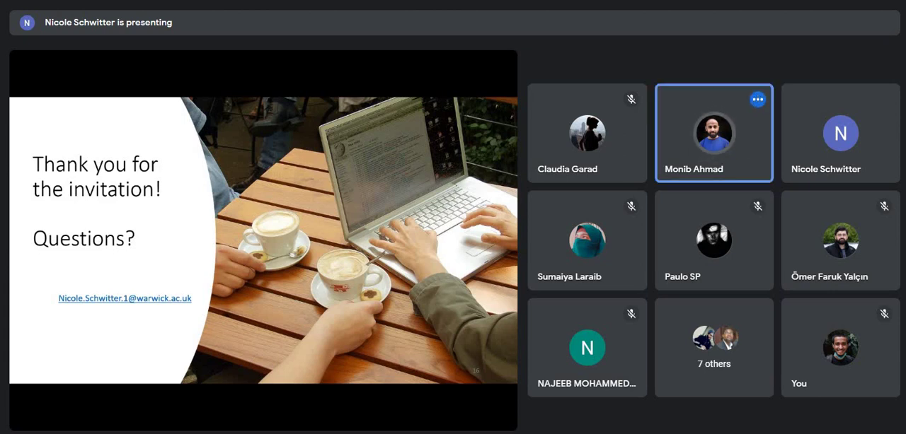